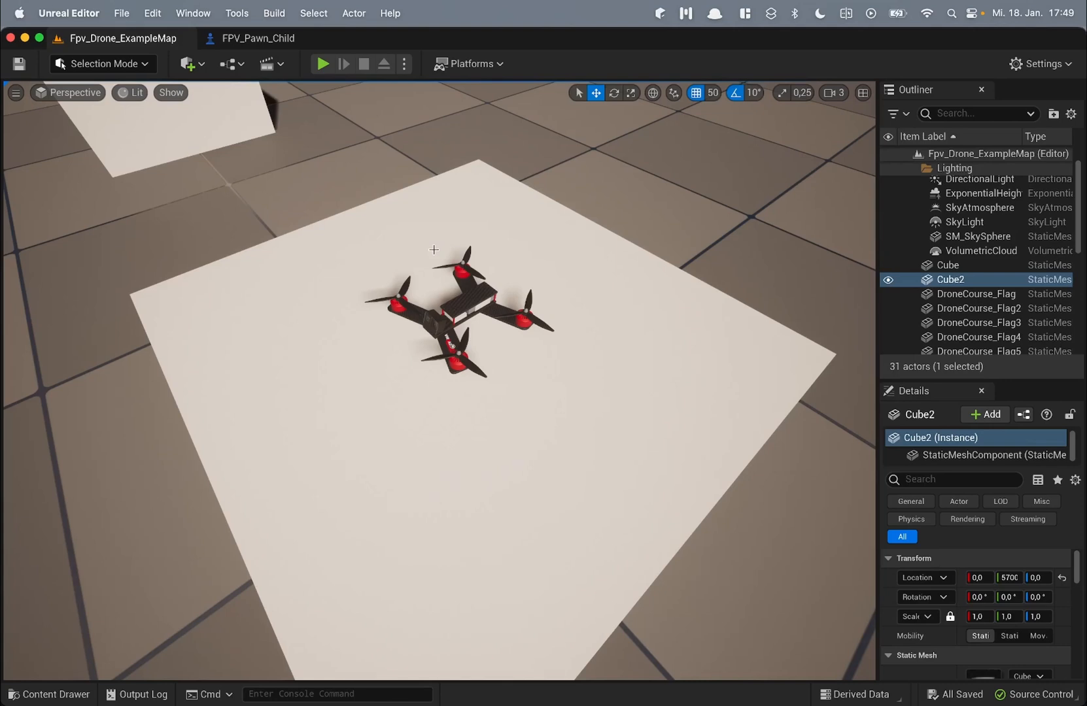
{"action": "mouse_move", "coordinate": [460, 275]}
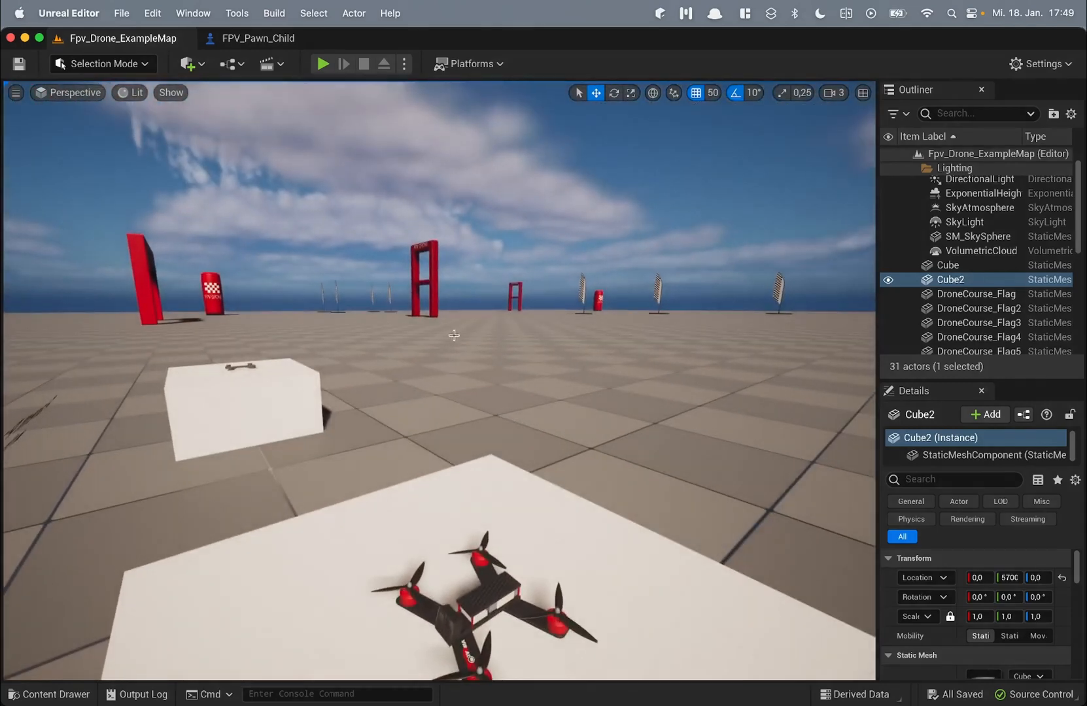
Step: Fly the drone in the example map in a play session, then stop it
{"action": "left_click", "coordinate": [322, 62]}
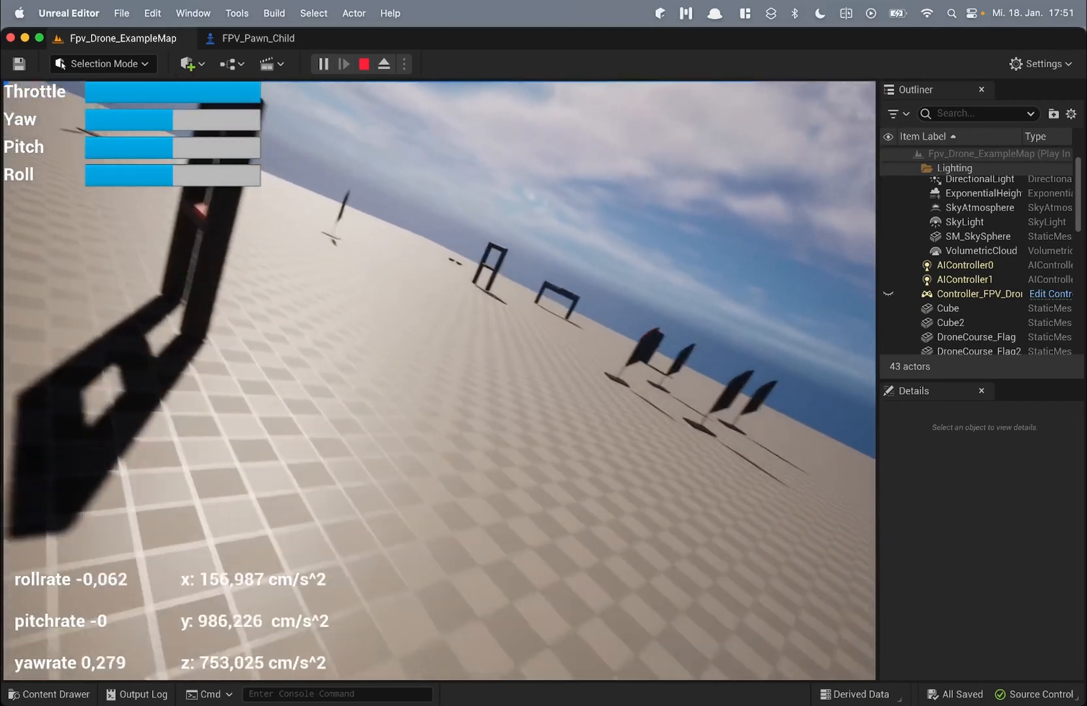
{"action": "left_click", "coordinate": [363, 63]}
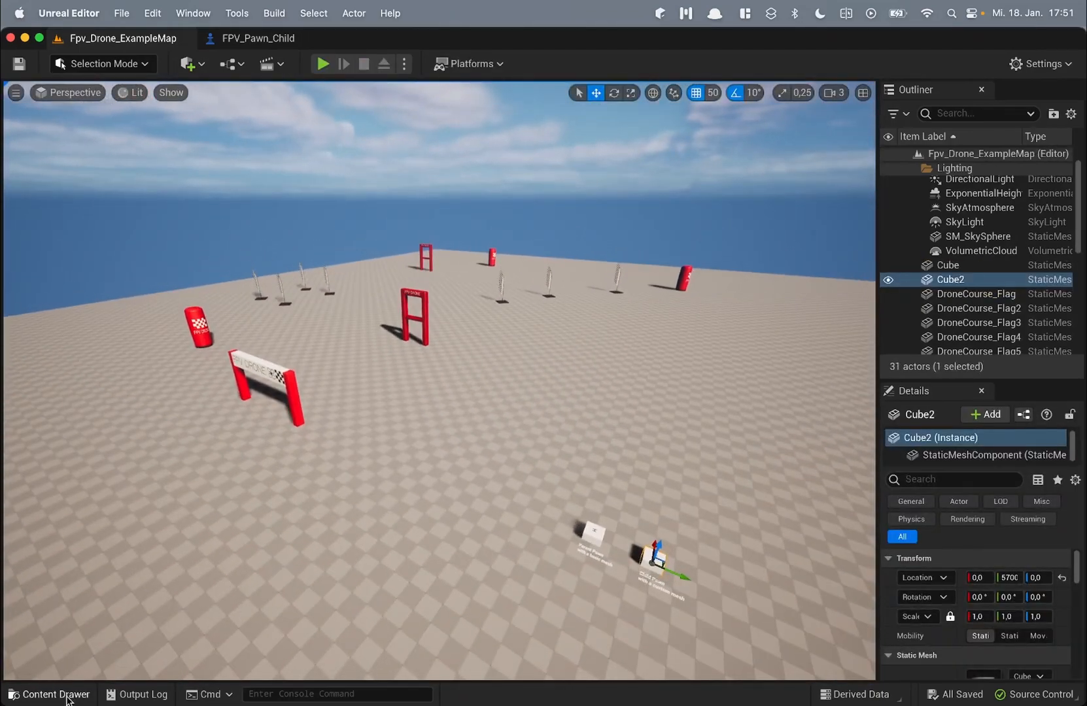
Step: Browse the FPV_Drone pack's Map and Obstacles folders in the Content Drawer, ending back at FPV_Drone
{"action": "left_click", "coordinate": [55, 693]}
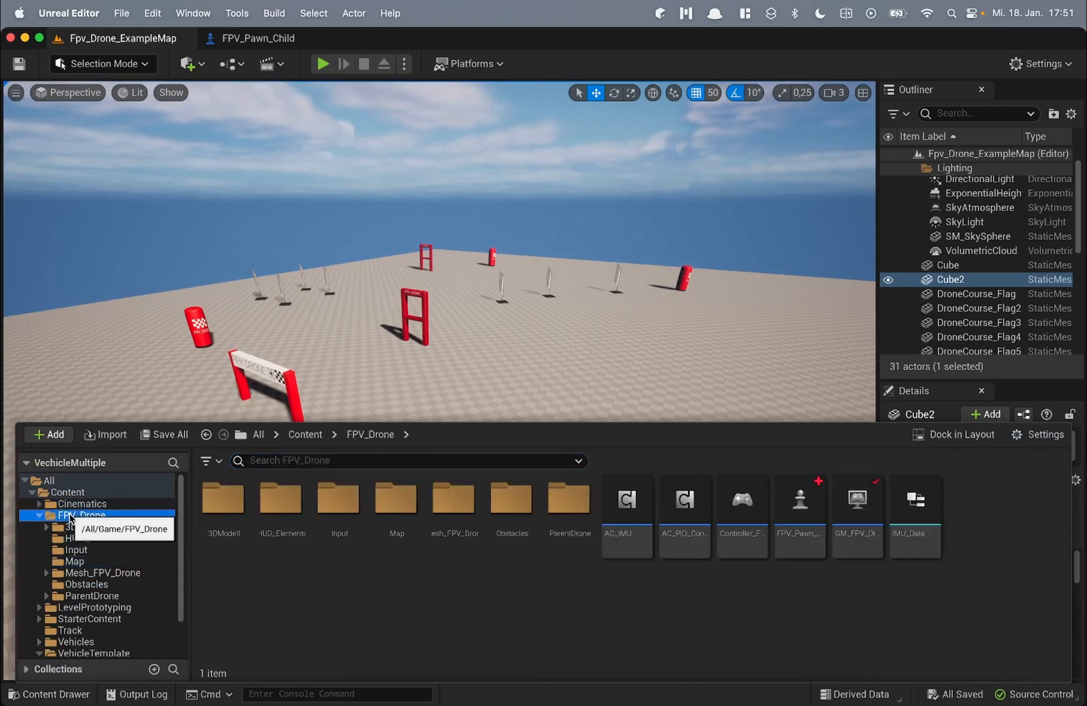
{"action": "left_click", "coordinate": [73, 561]}
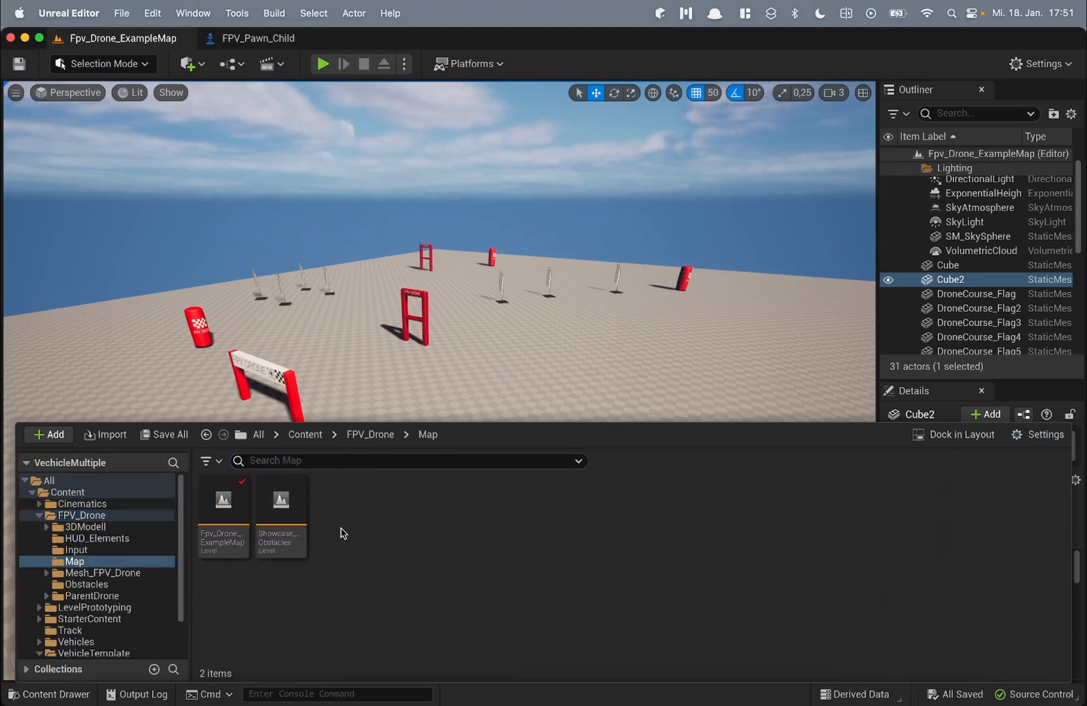
{"action": "mouse_move", "coordinate": [222, 518]}
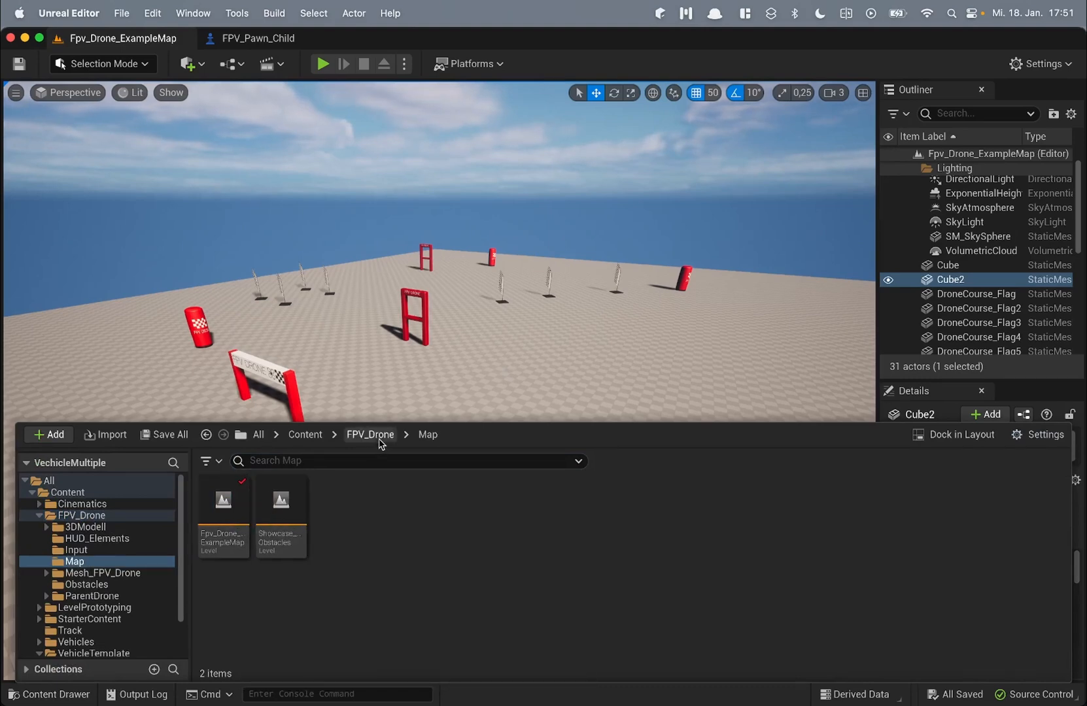
{"action": "left_click", "coordinate": [370, 435]}
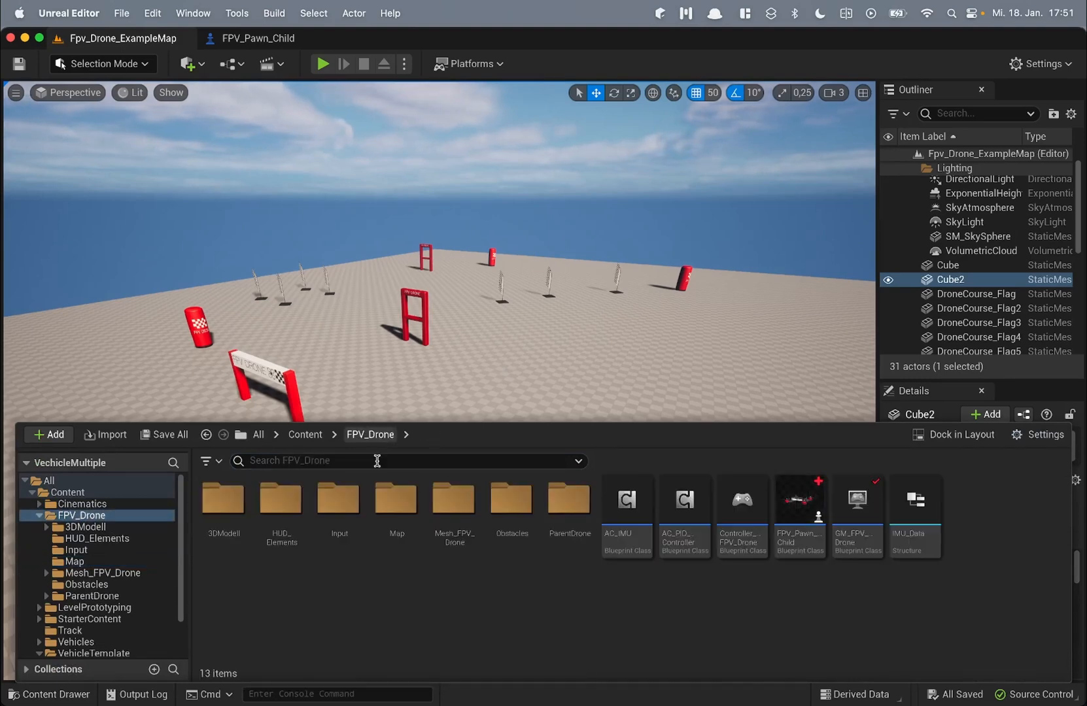
{"action": "mouse_move", "coordinate": [491, 505]}
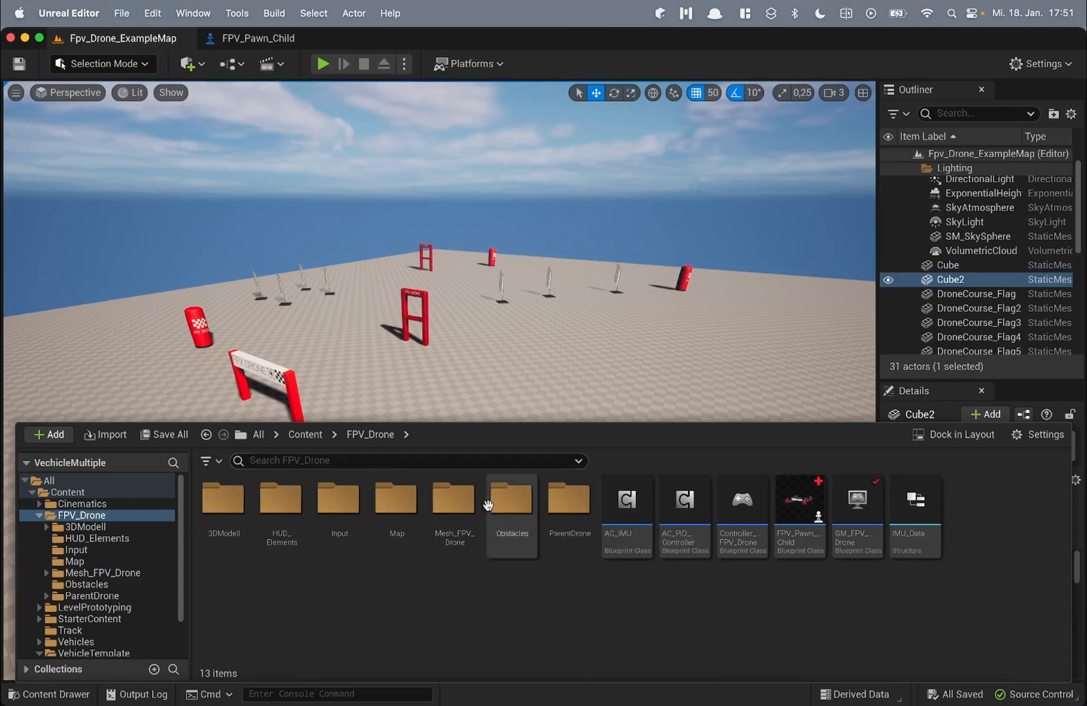
{"action": "double_click", "coordinate": [511, 498]}
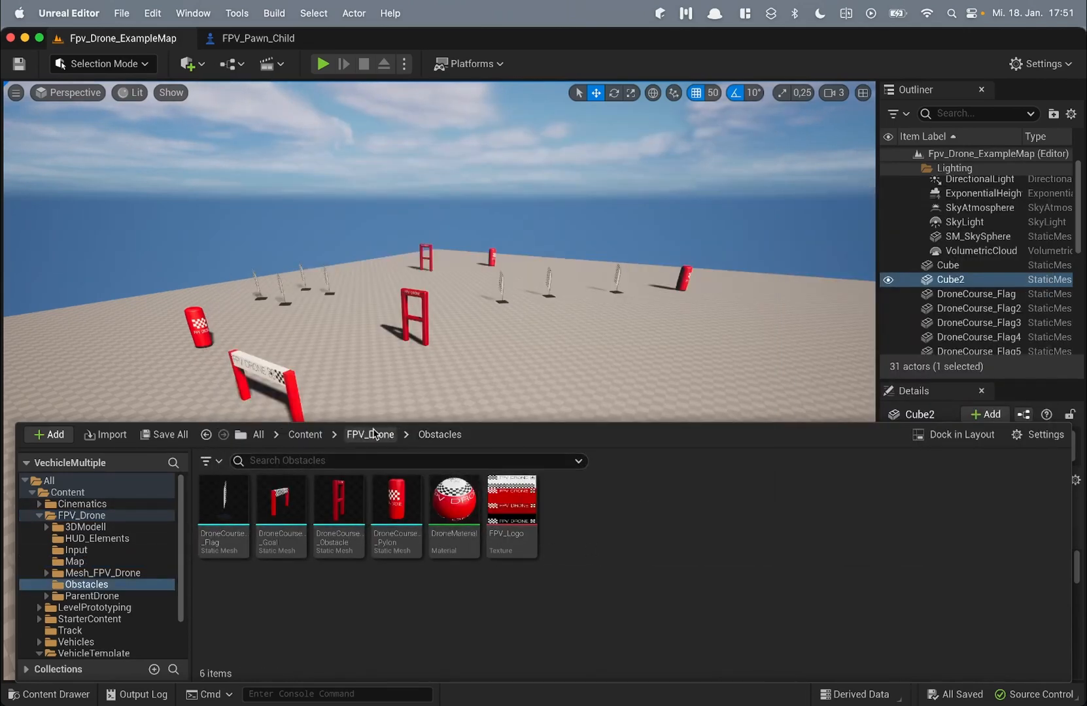
{"action": "left_click", "coordinate": [370, 434]}
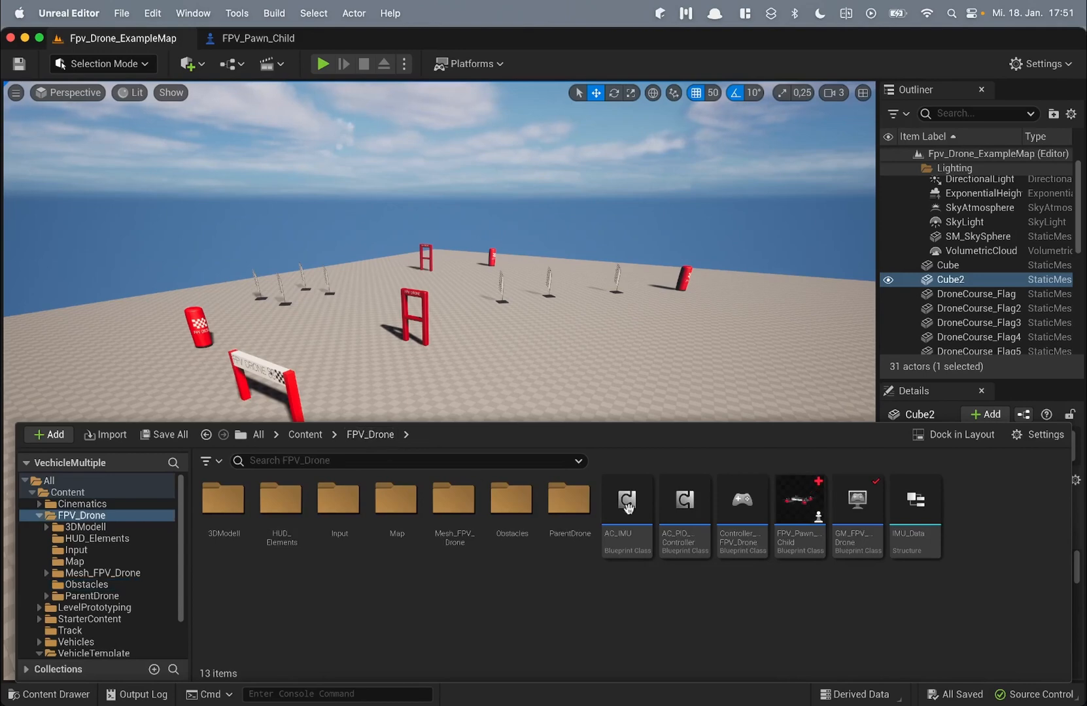
{"action": "mouse_move", "coordinate": [799, 515]}
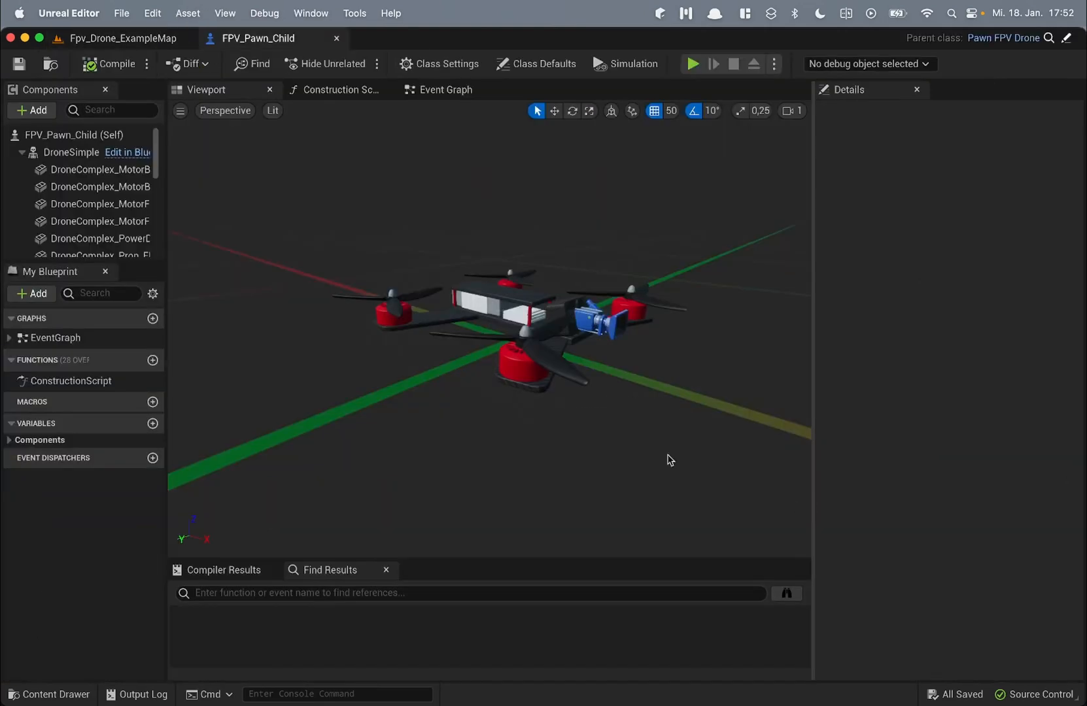
Step: Inspect the DroneSimple component's properties, then switch back to the example map
{"action": "left_click", "coordinate": [71, 152]}
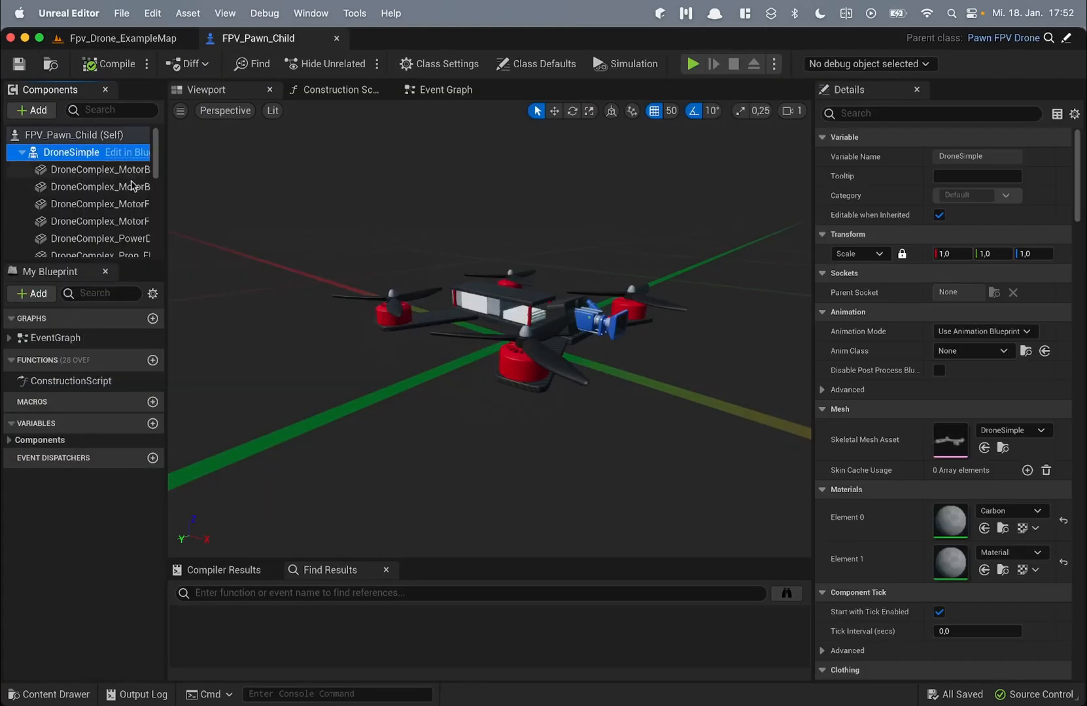
{"action": "mouse_move", "coordinate": [613, 195]}
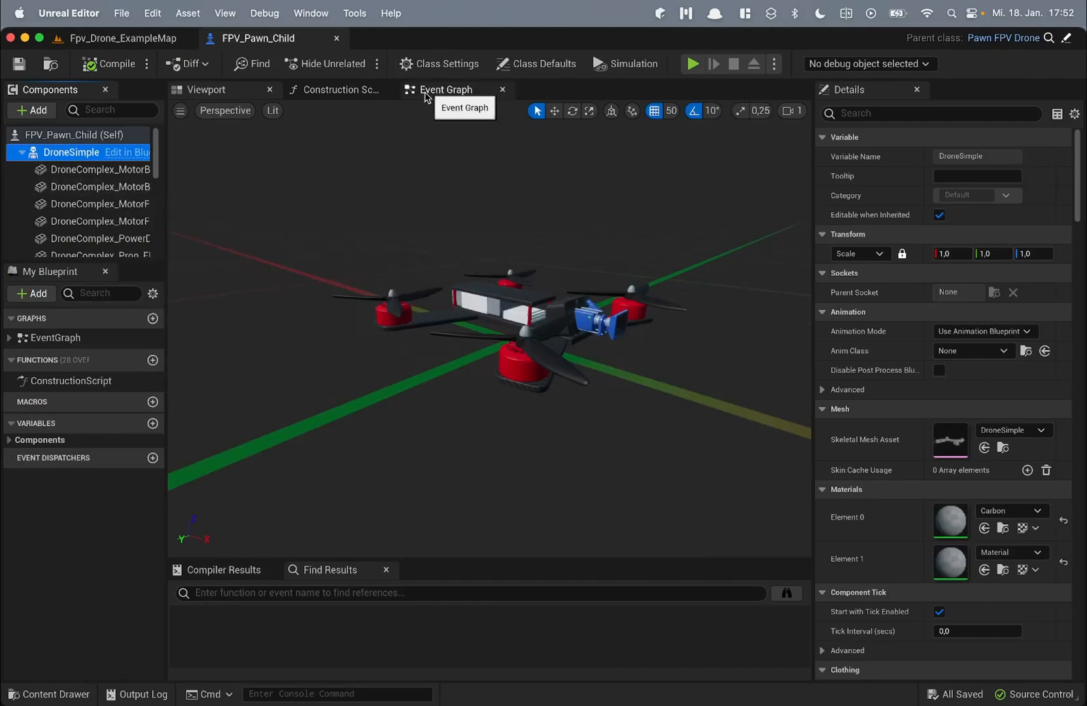
{"action": "left_click", "coordinate": [446, 89]}
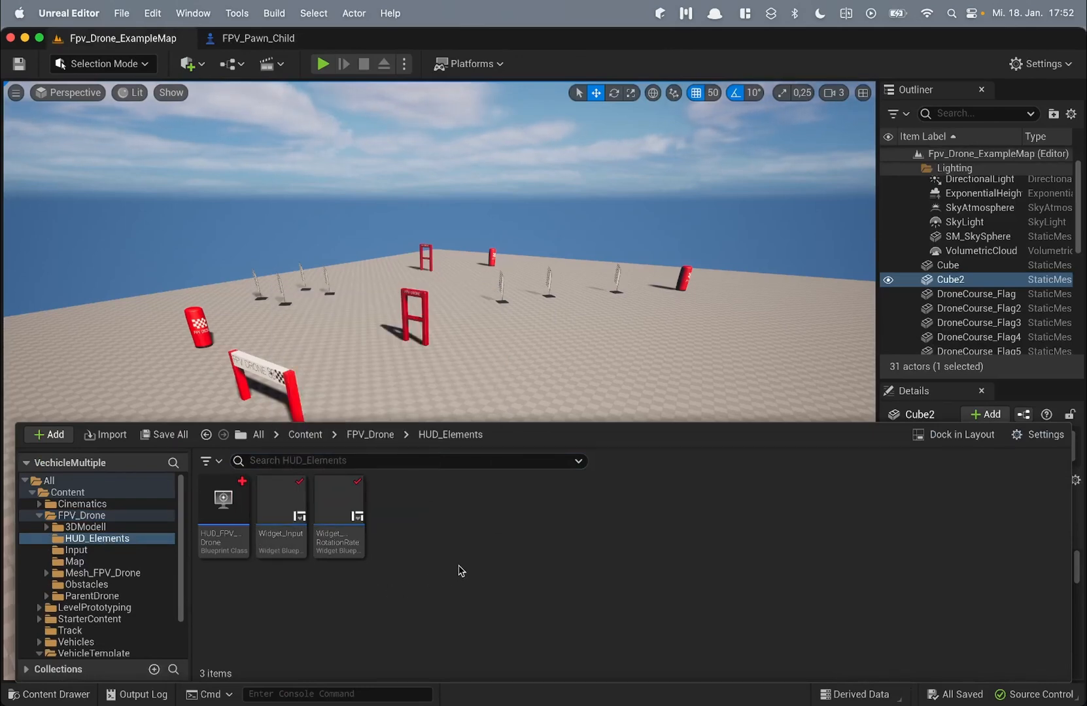
Step: Return to the FPV_Drone folder and expand VehicleTemplate to show Blueprints, Input and Maps
{"action": "left_click", "coordinate": [370, 434]}
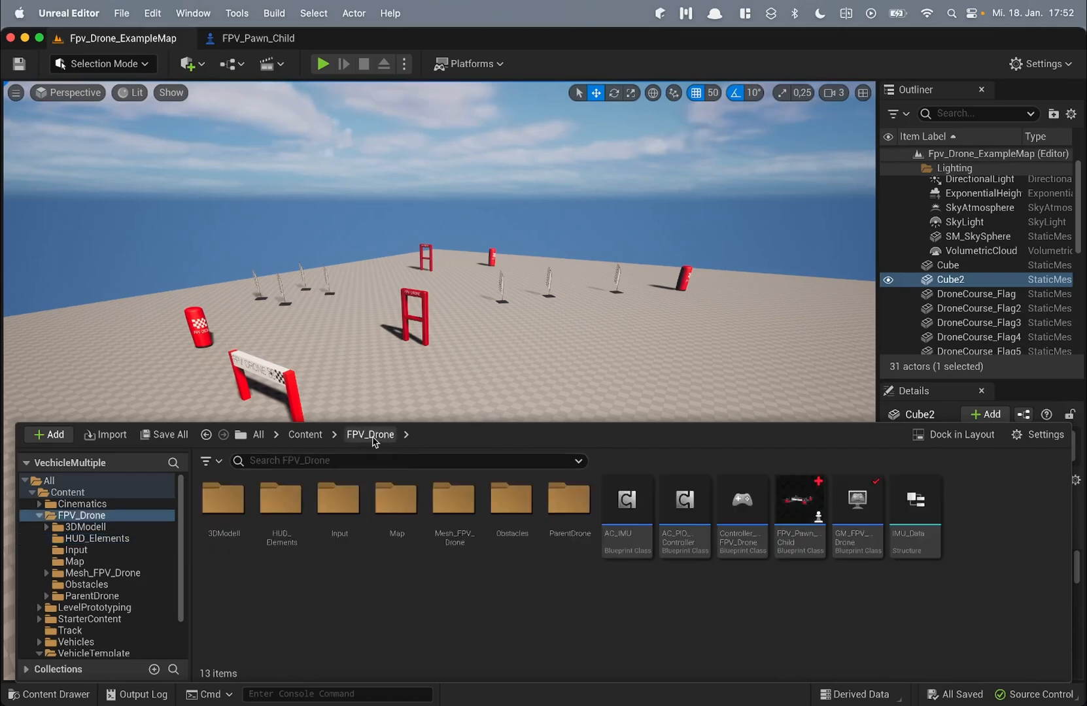
{"action": "left_click", "coordinate": [222, 502]}
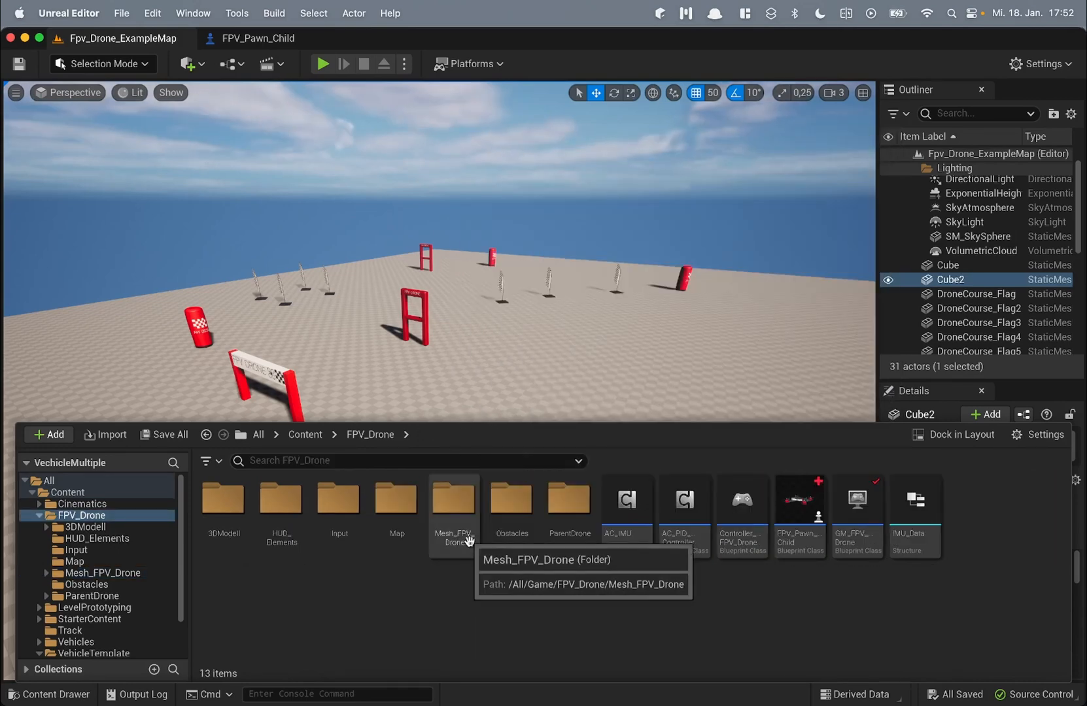
{"action": "mouse_move", "coordinate": [440, 558]}
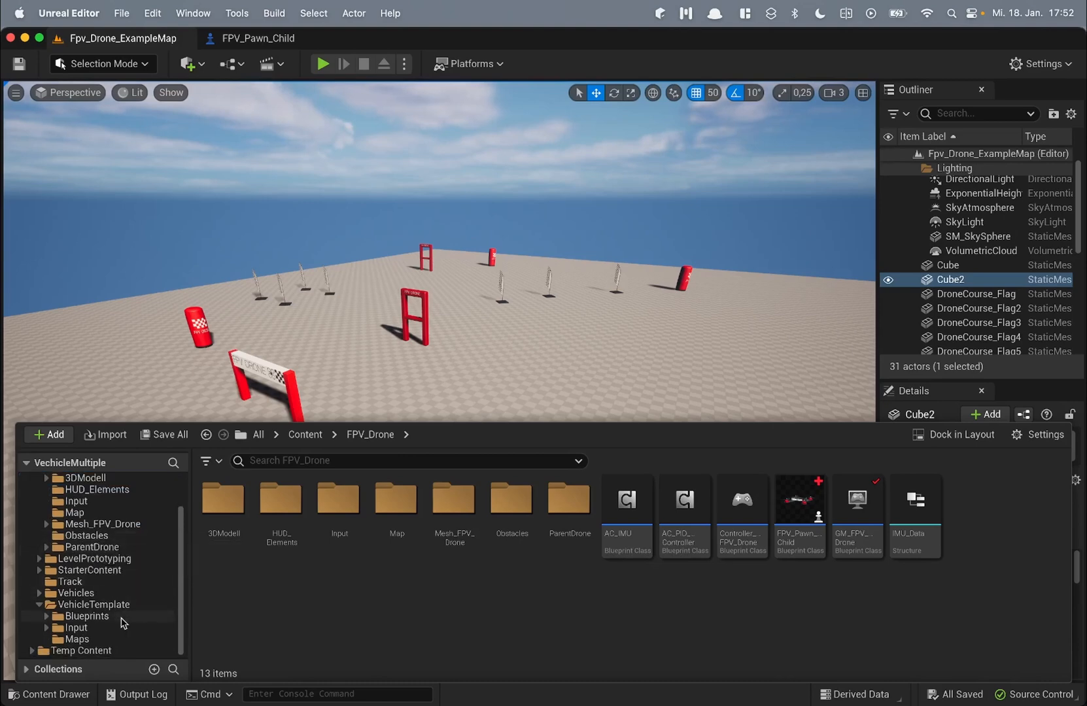
{"action": "mouse_move", "coordinate": [107, 633]}
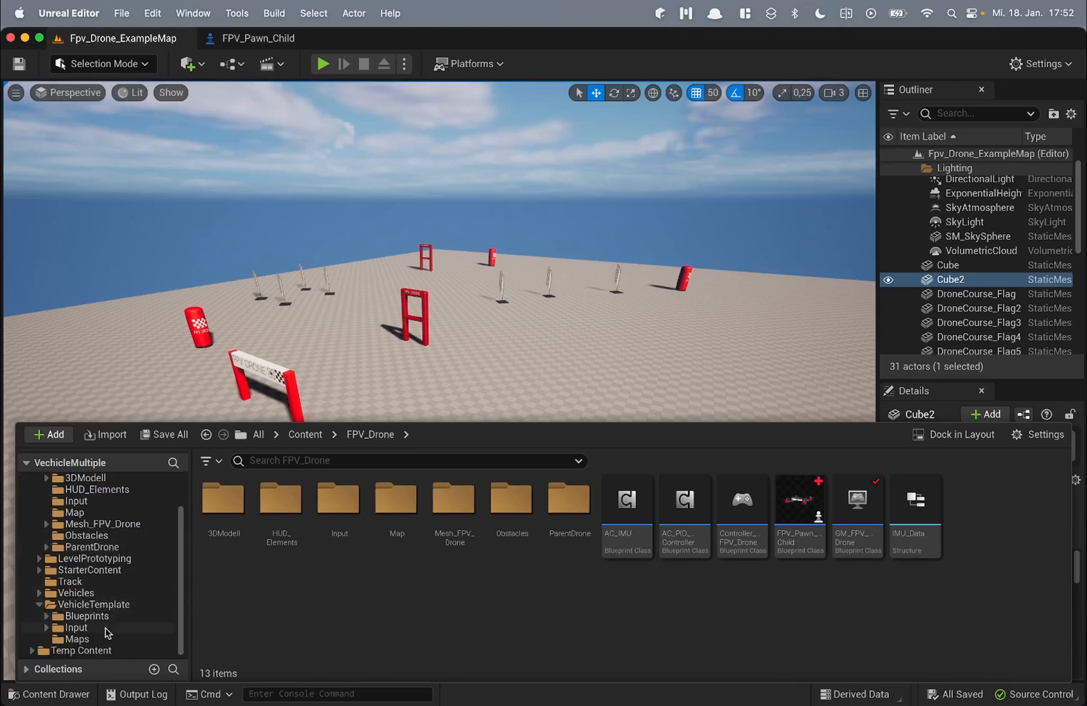
Step: Open the VehicleOffroadExampleMap level from VehicleTemplate > Maps
{"action": "left_click", "coordinate": [68, 638]}
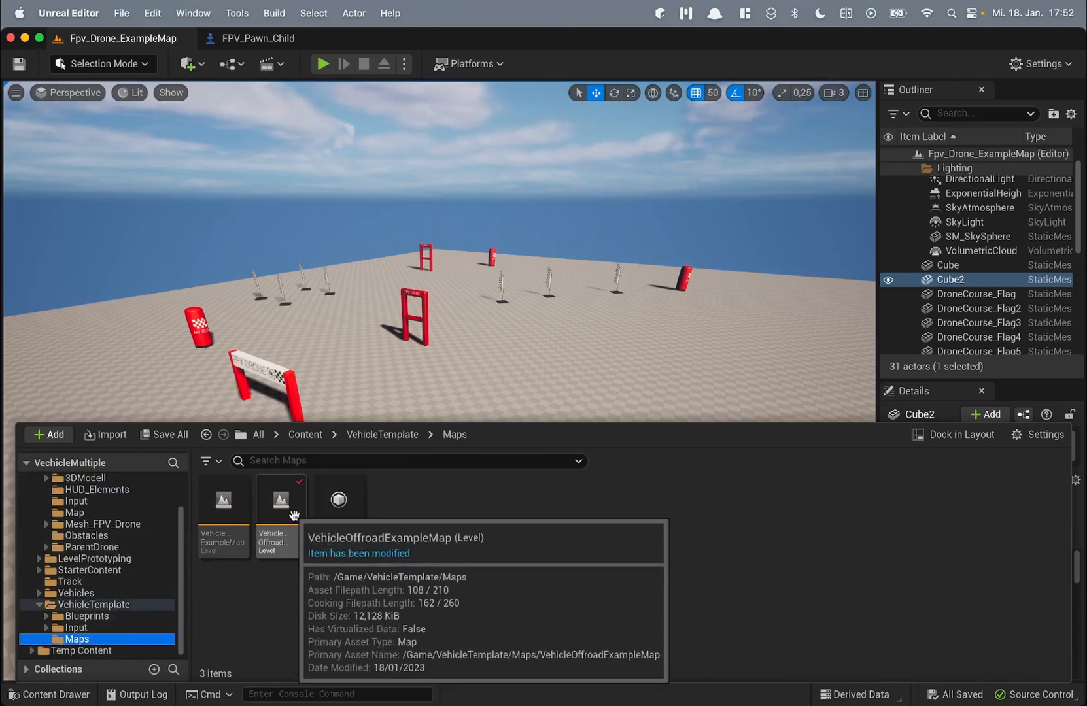
{"action": "left_click", "coordinate": [280, 503]}
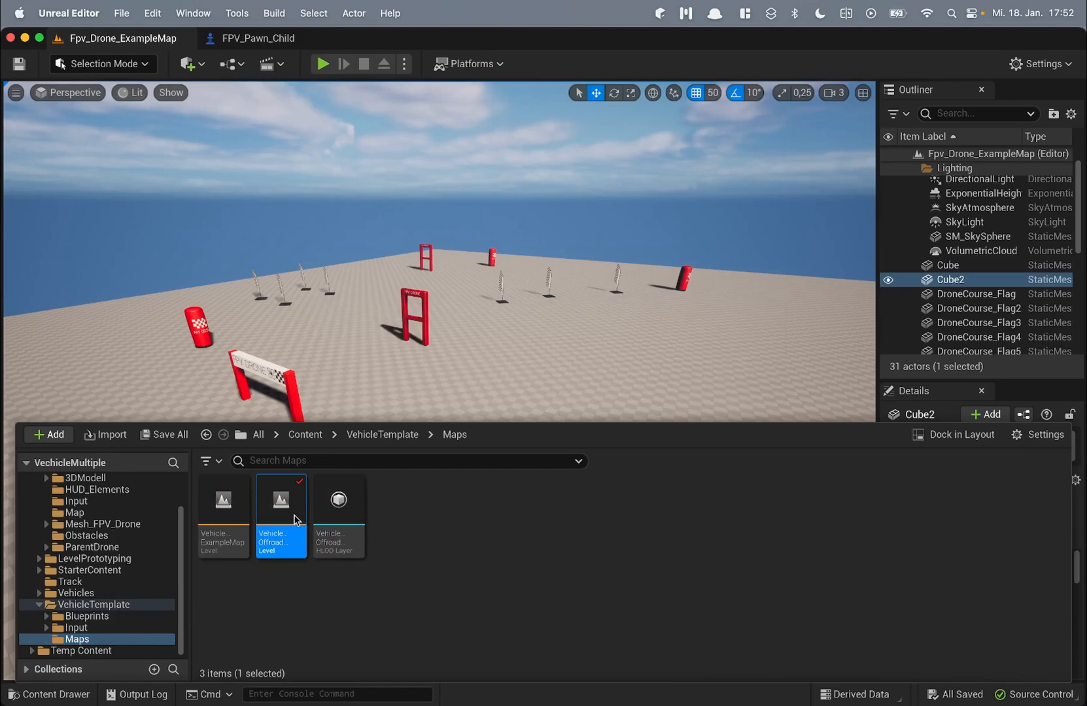
{"action": "double_click", "coordinate": [280, 500]}
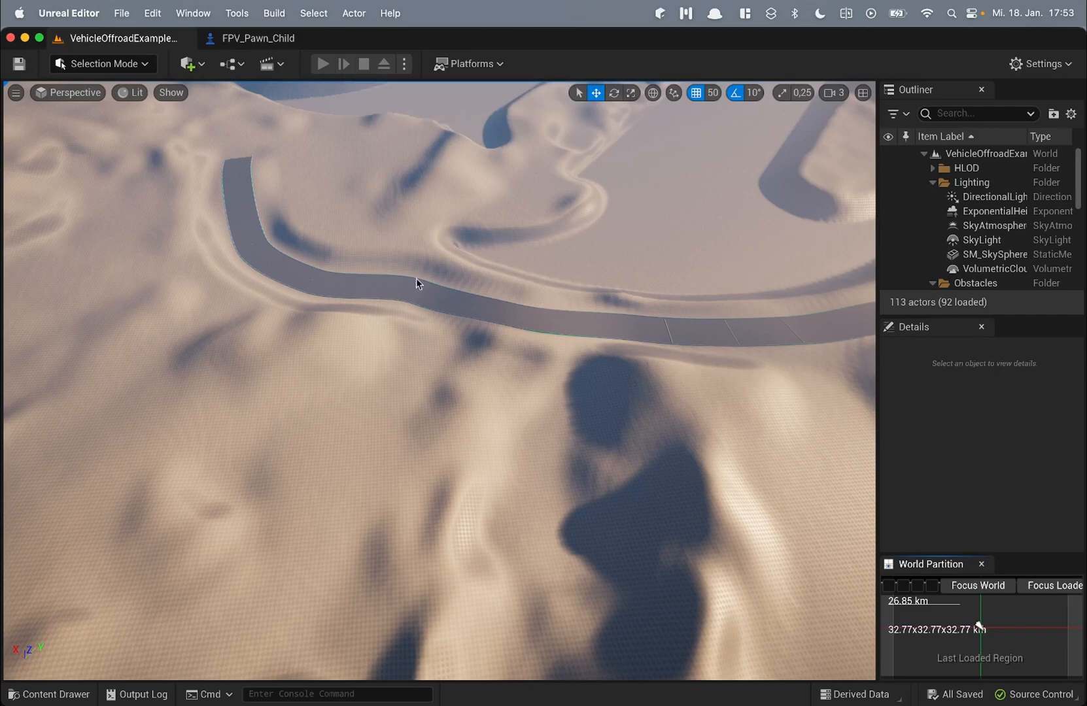
{"action": "left_click", "coordinate": [323, 62]}
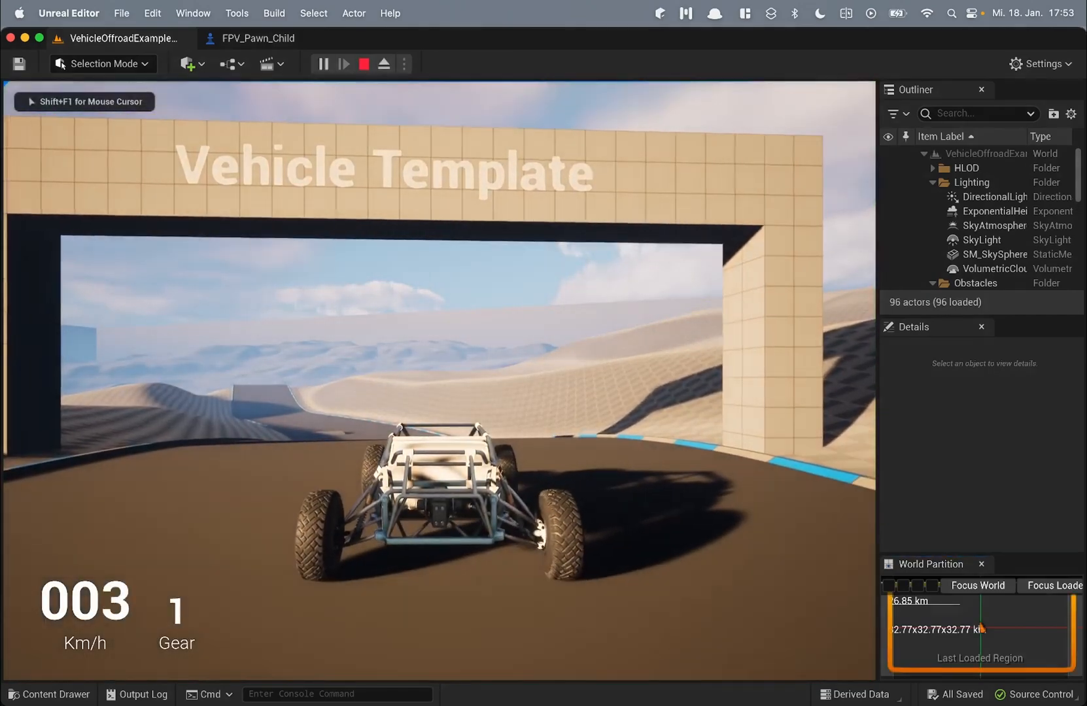
{"action": "key", "text": "W"}
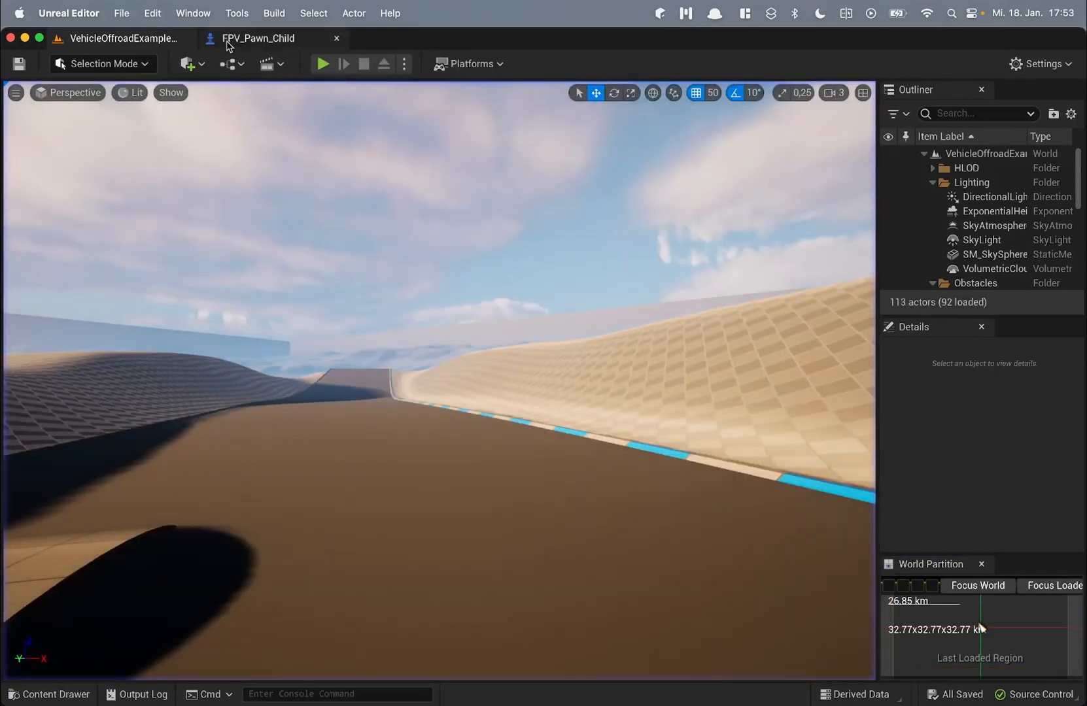
{"action": "mouse_move", "coordinate": [229, 64]}
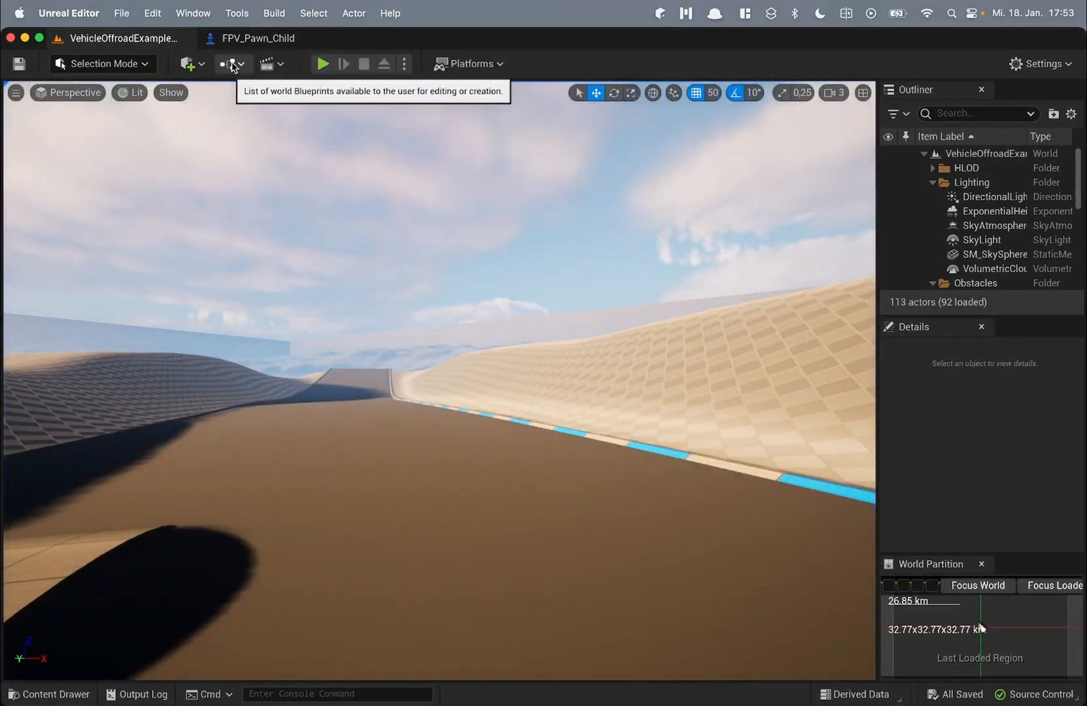
Step: Override the offroad map's GameMode with GM_FPV_Drone and start a play session flying the drone
{"action": "left_click", "coordinate": [227, 64]}
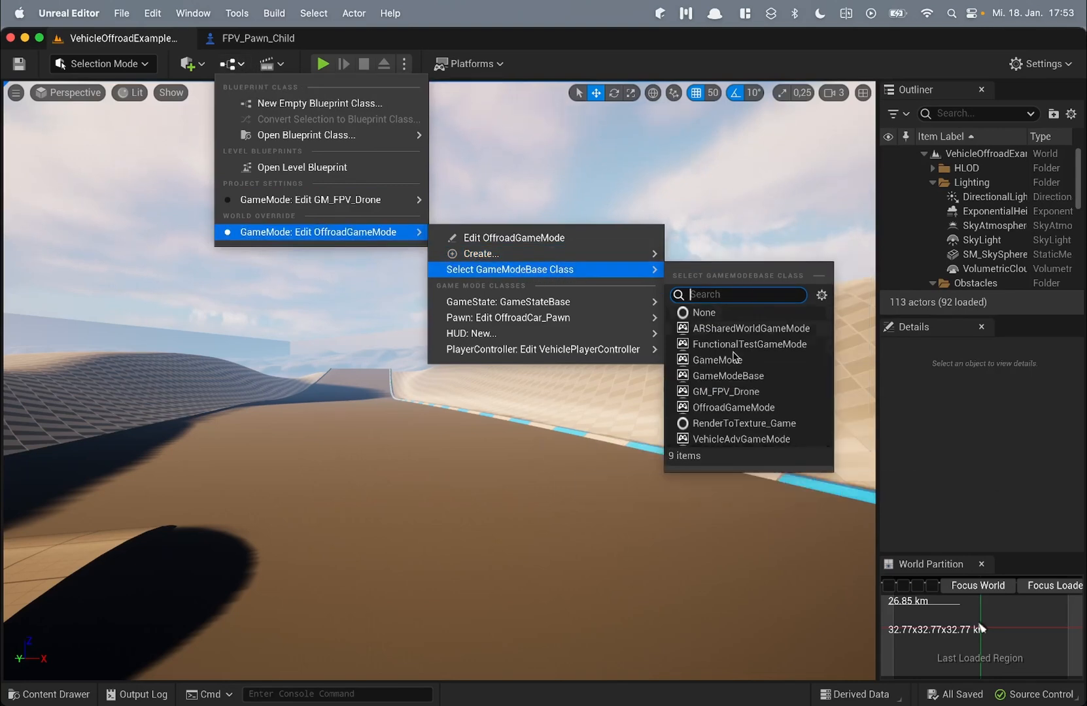
{"action": "mouse_move", "coordinate": [725, 398]}
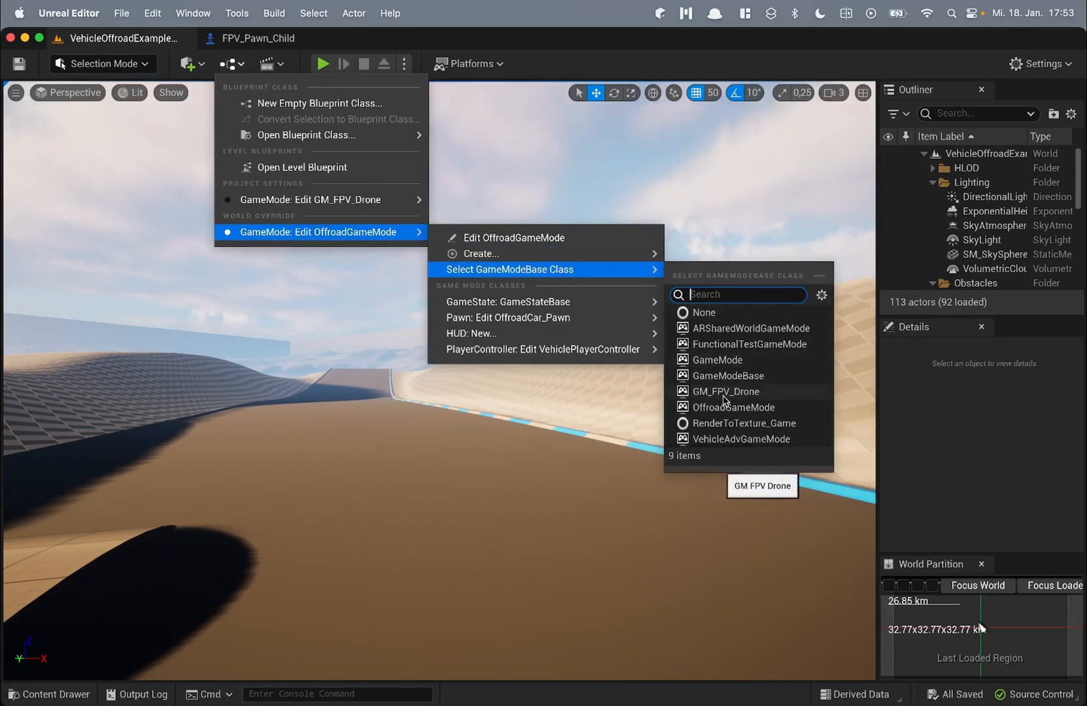
{"action": "left_click", "coordinate": [725, 391]}
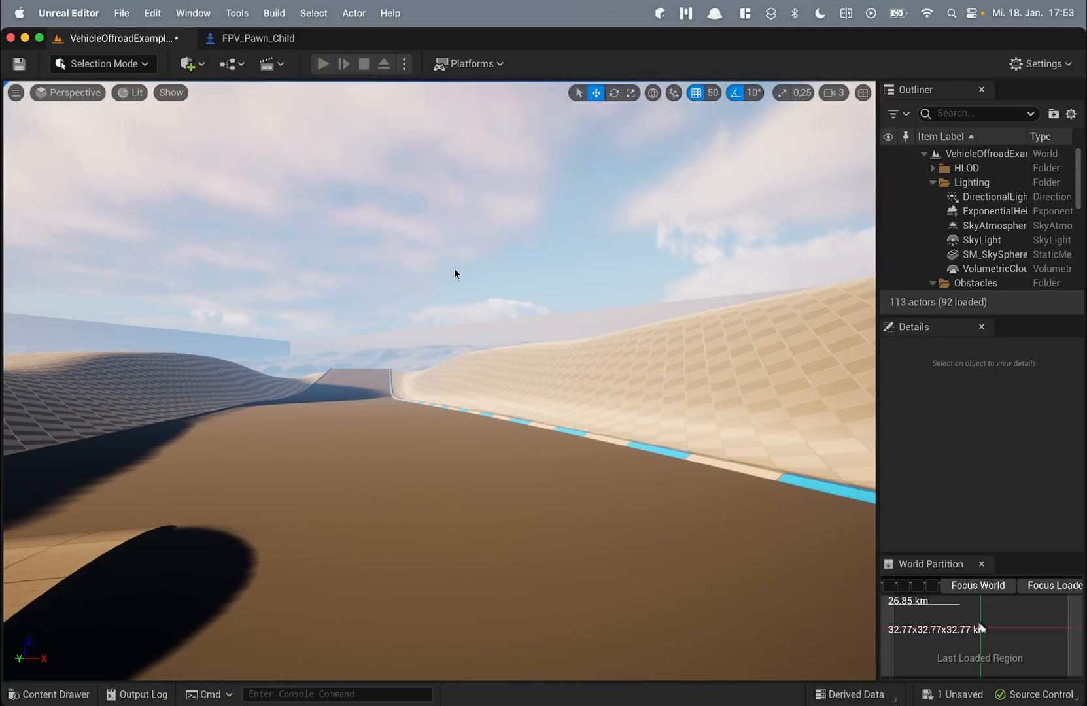
{"action": "left_click", "coordinate": [323, 62]}
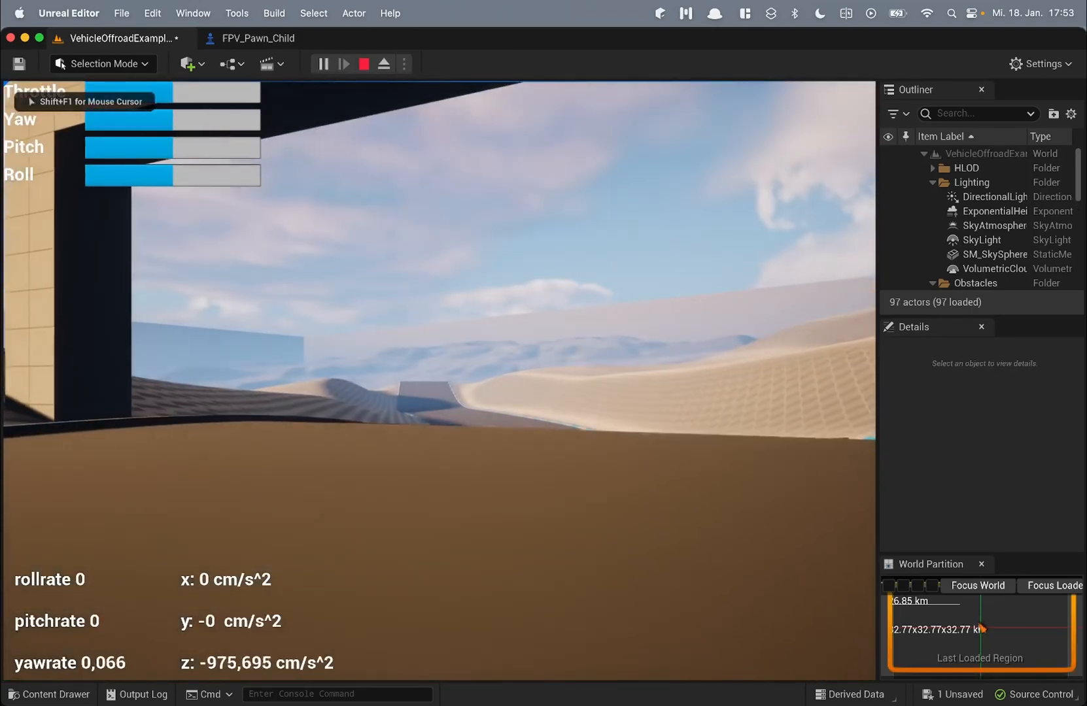